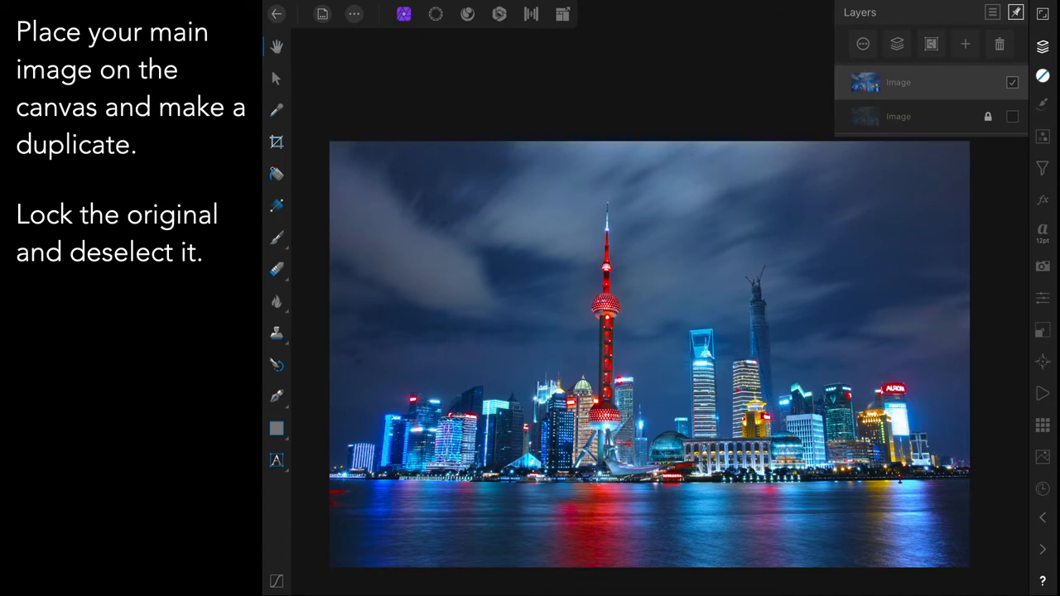
Draw a black-filled rectangle spanning the middle band of the skyline photo.
{"action": "left_click_drag", "start_coordinate": [319, 318], "coordinate": [639, 441]}
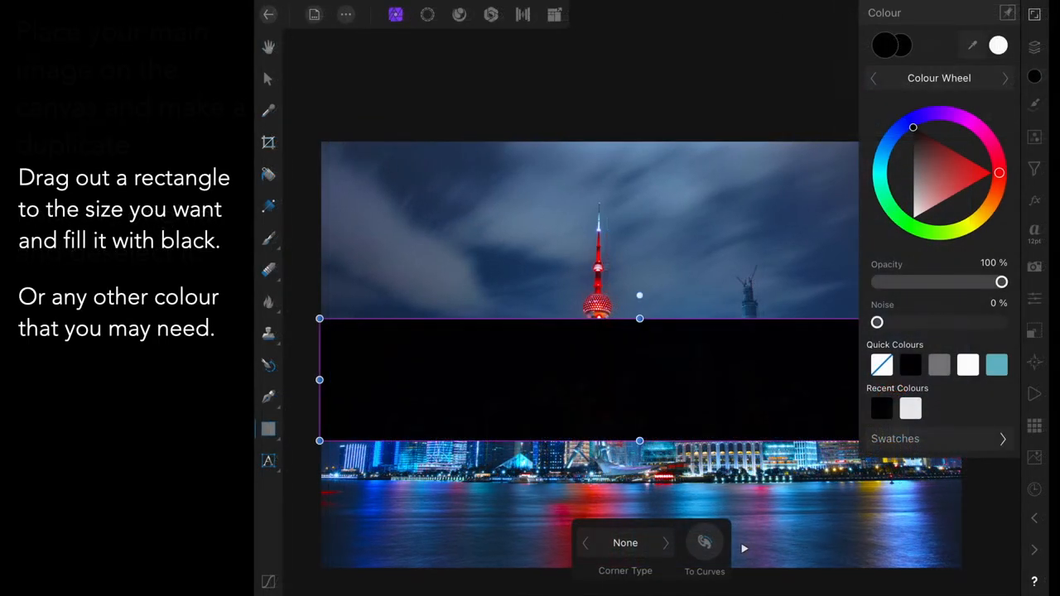